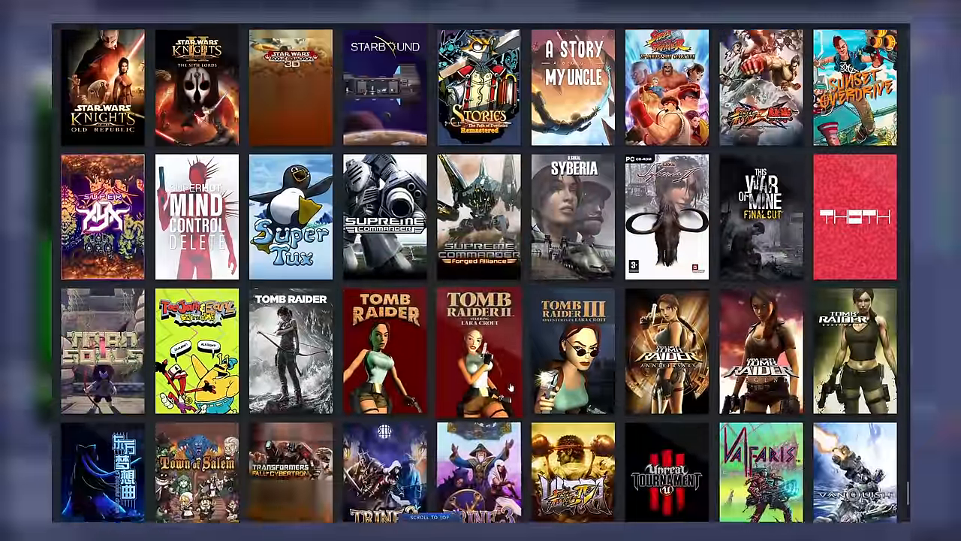
Step: Scroll the Steam library grid down to the Grand Theft Auto and Half-Life covers
{"action": "scroll", "scroll_direction": "down", "scroll_amount": 3}
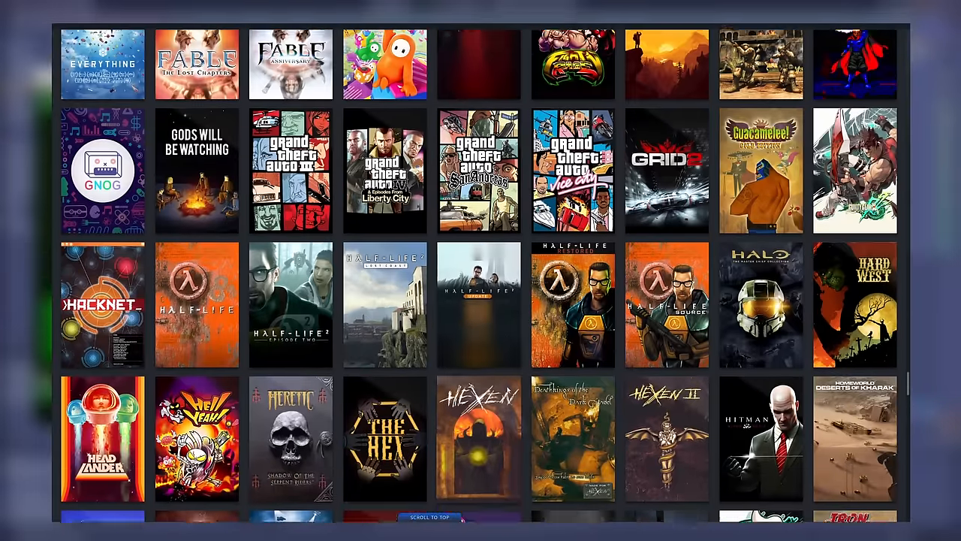
{"action": "scroll", "scroll_direction": "down", "scroll_amount": 3}
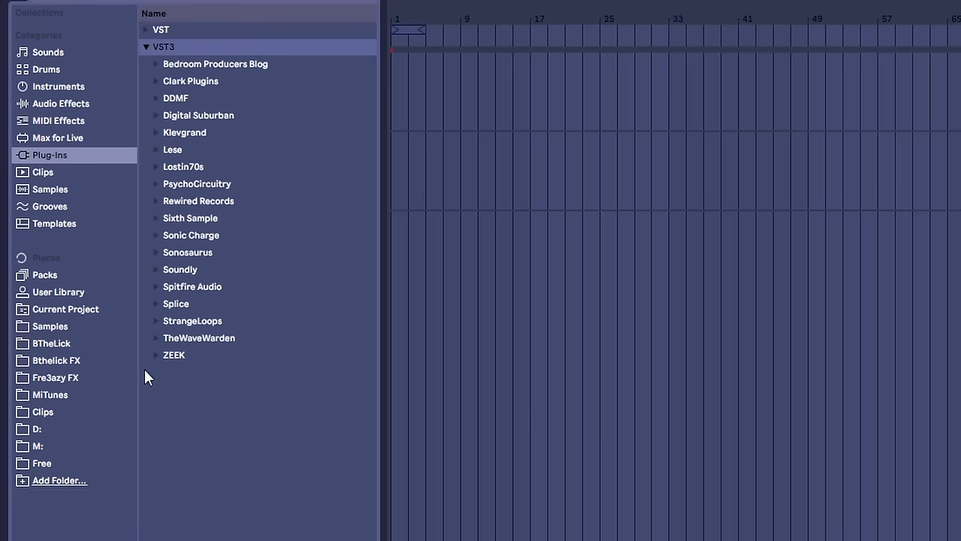
Step: Expand the ZEEK, Lostin70s and Lese VST3 folders, then another developer's folder
{"action": "left_click", "coordinate": [156, 355]}
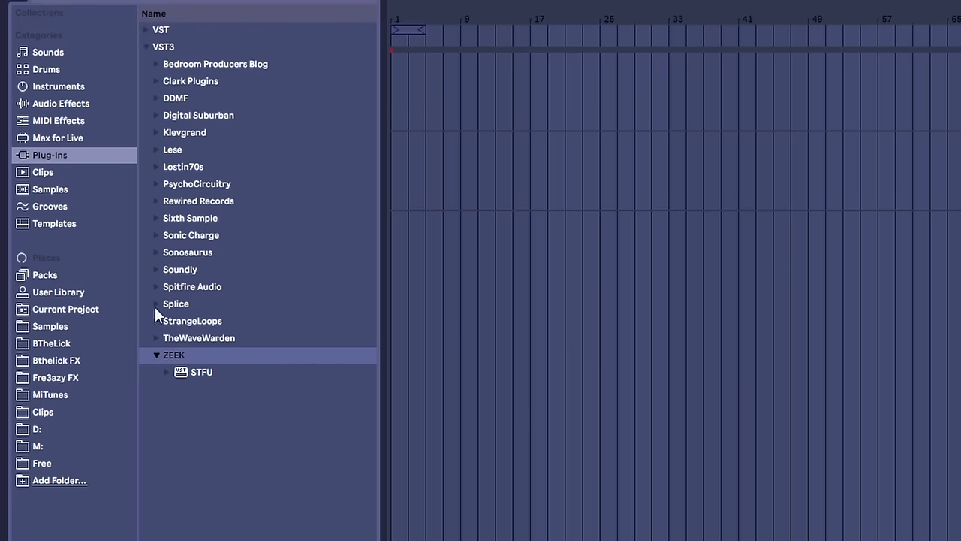
{"action": "left_click", "coordinate": [156, 217]}
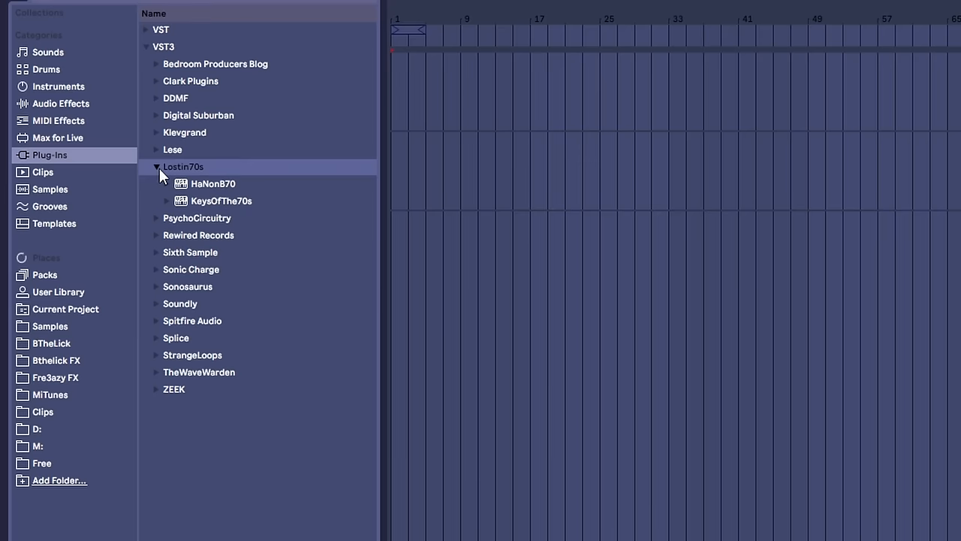
{"action": "left_click", "coordinate": [157, 150]}
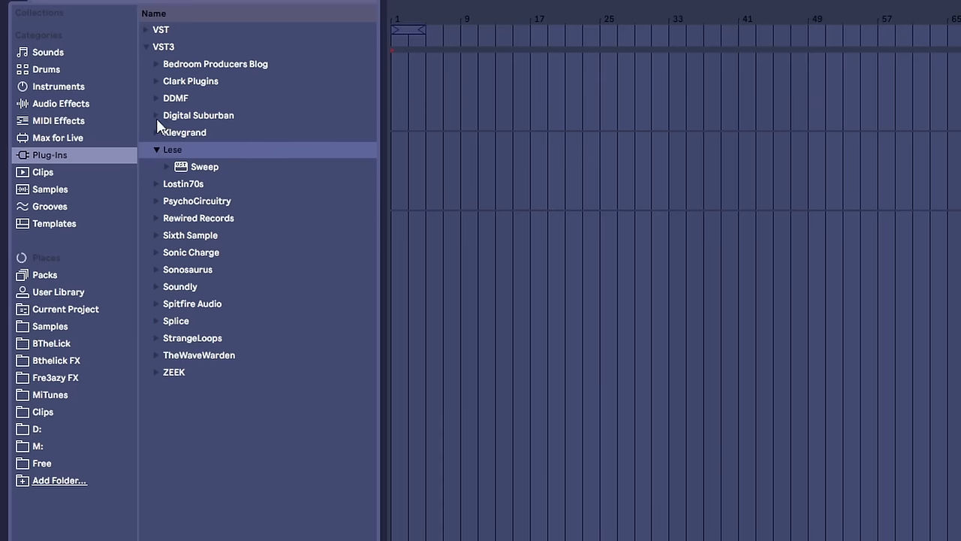
{"action": "left_click", "coordinate": [145, 30]}
{"action": "type", "text": "nova"}
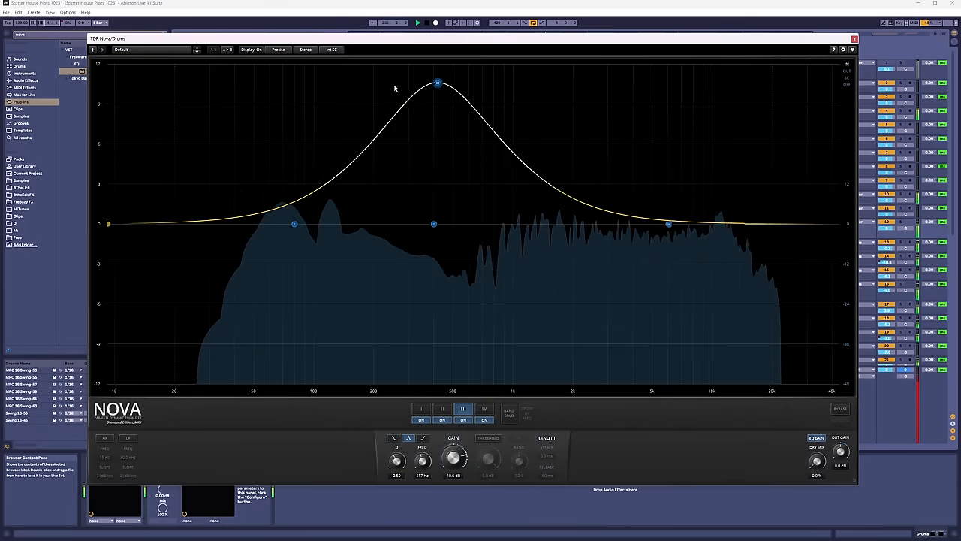
Step: Sweep Nova's boosted Band II node from low mids up to upper mids and back
{"action": "left_click_drag", "start_coordinate": [439, 83], "coordinate": [548, 121]}
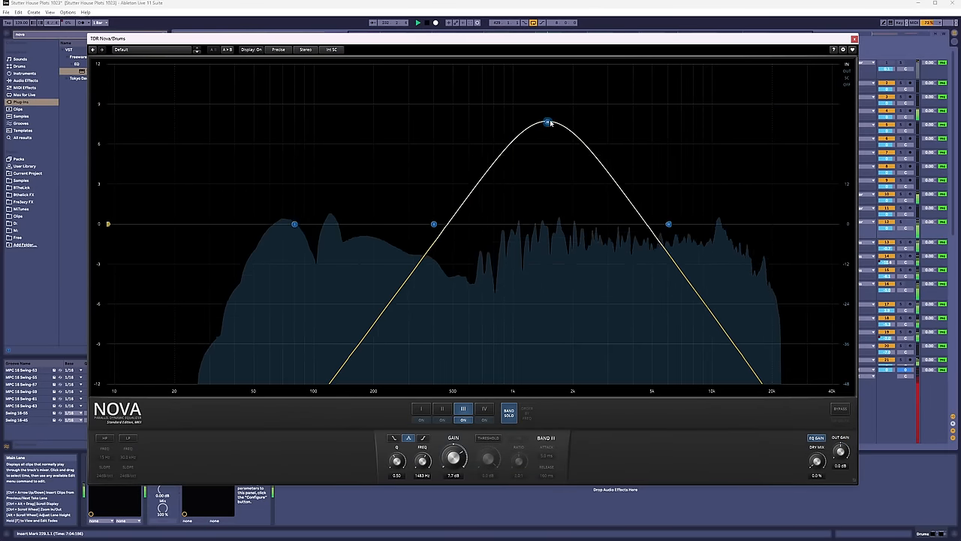
{"action": "left_click_drag", "start_coordinate": [548, 121], "coordinate": [352, 98]}
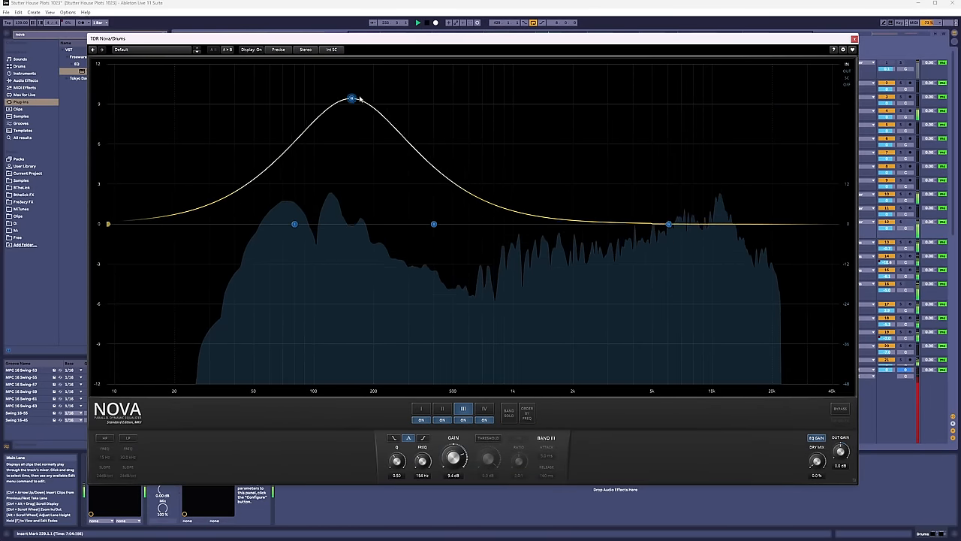
{"action": "left_click_drag", "start_coordinate": [351, 99], "coordinate": [561, 102]}
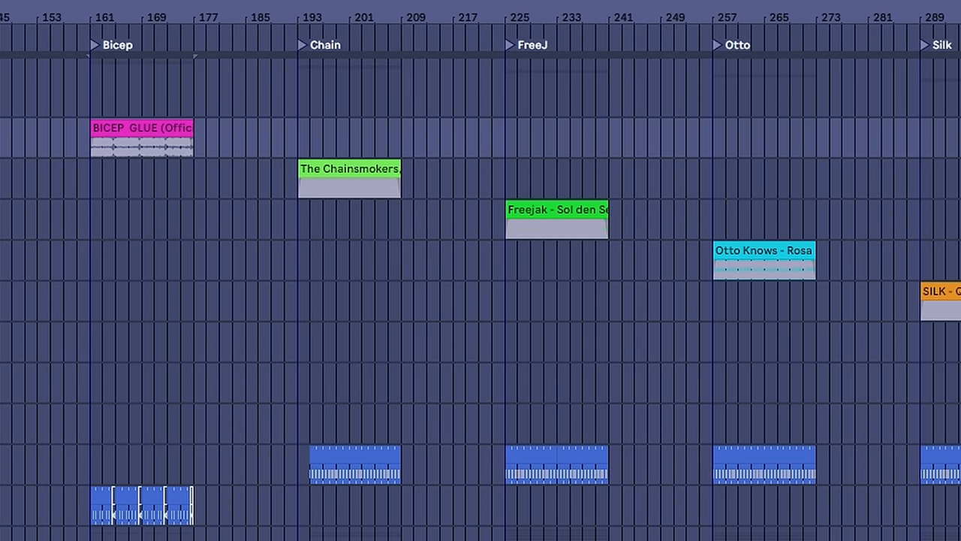
{"action": "mouse_move", "coordinate": [523, 157]}
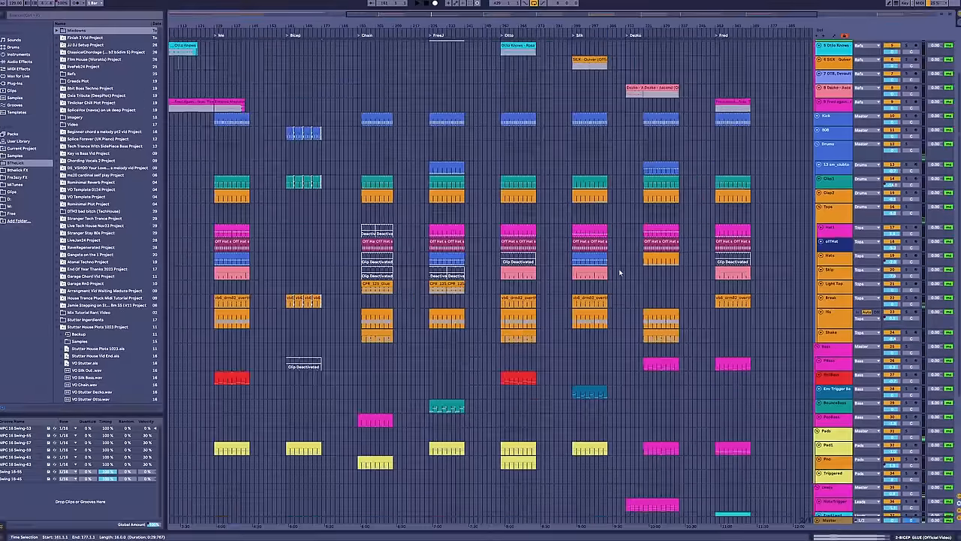
Step: Scroll the zoomed-out Arrangement View down through the coloured tracks
{"action": "scroll", "scroll_direction": "down", "scroll_amount": 3}
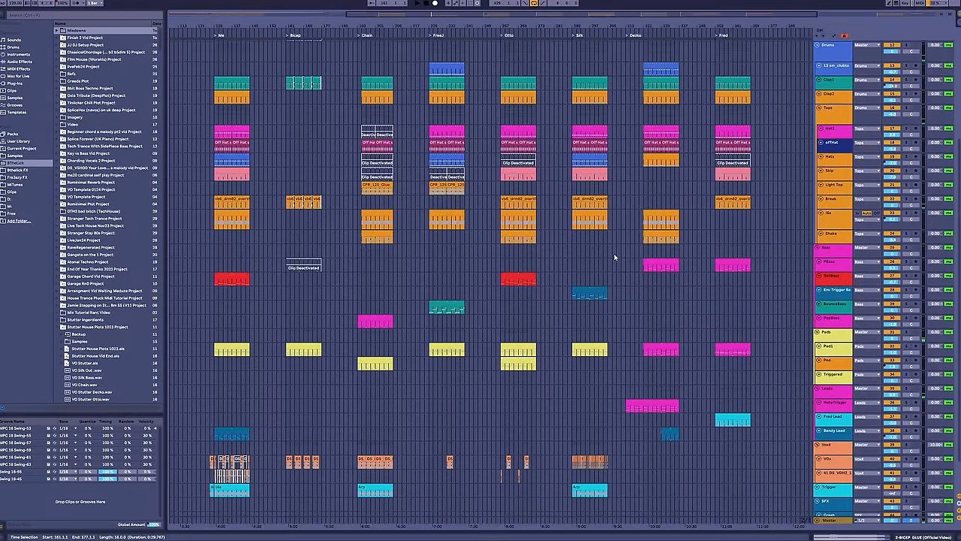